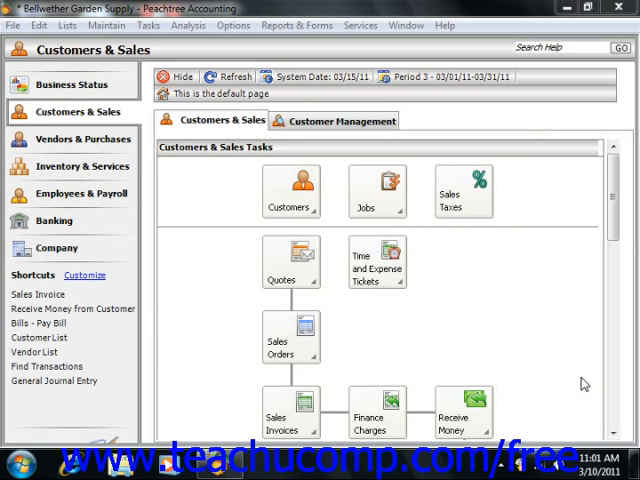
Step: Bring up the Maintain Inventory Items window with a blank item record
left_click(106, 24)
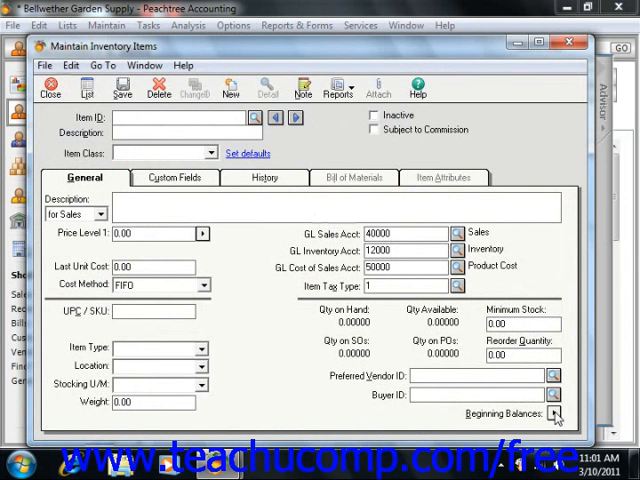
Step: Show the Inventory Beginning Balances list with quantities, unit costs and 18,598.19 total
left_click(552, 412)
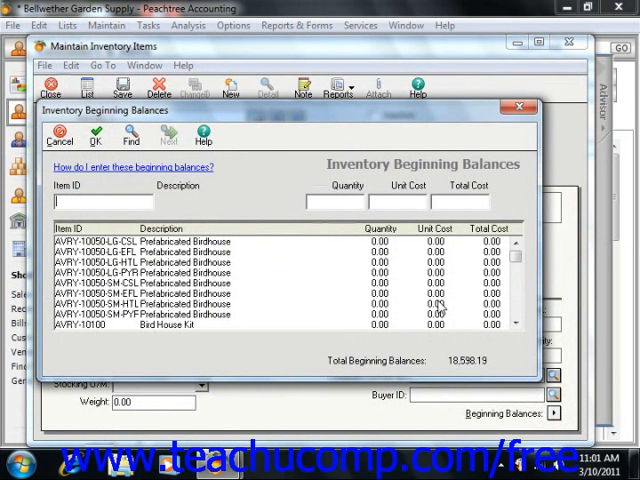
mouse_move(420, 308)
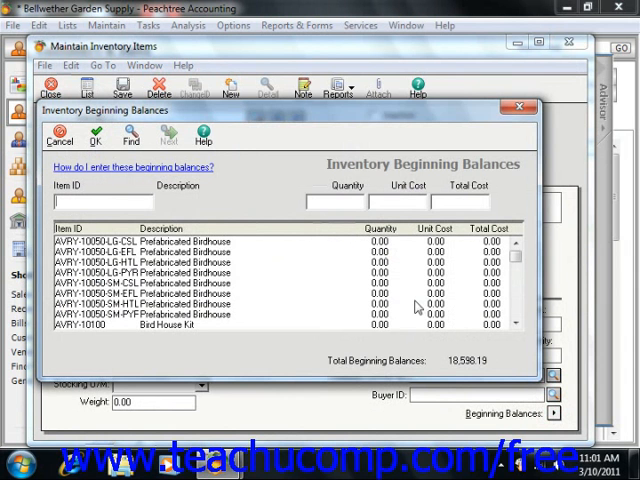